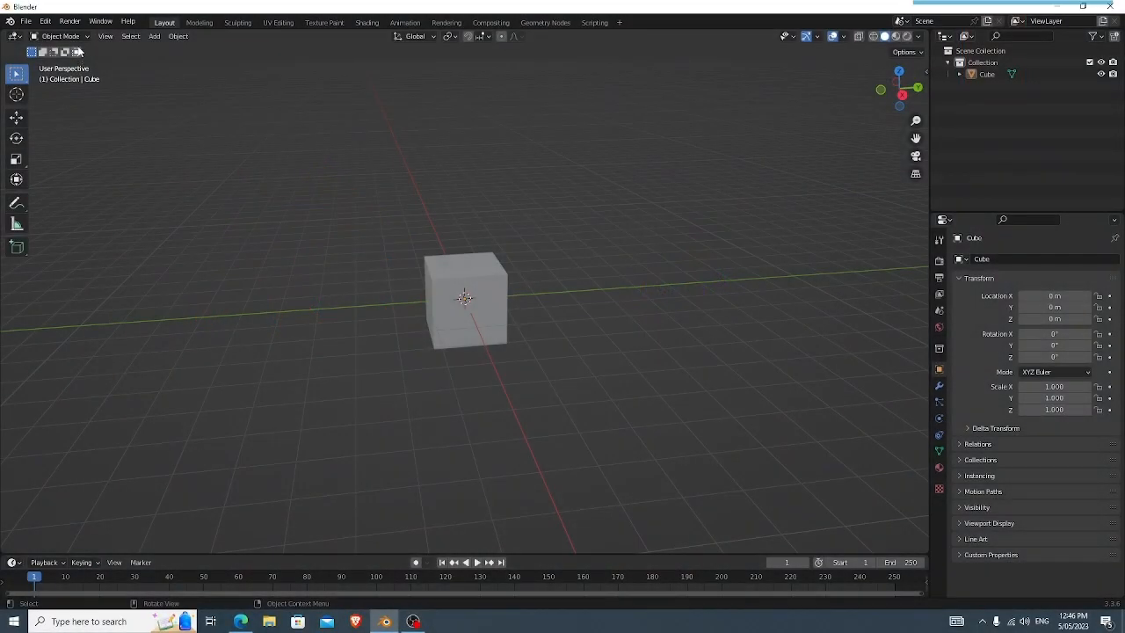
Step: Scale the default cube taller along the Z axis
left_click(60, 35)
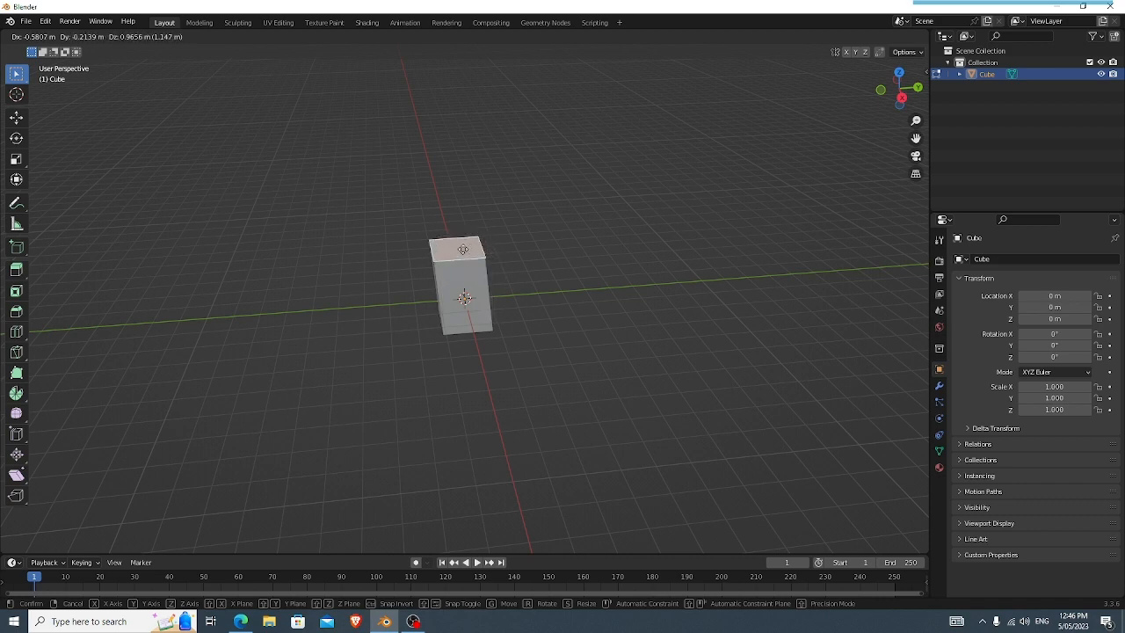
Step: Extrude the box's top face into a smaller stacked block and begin bevelling its edges
key("z")
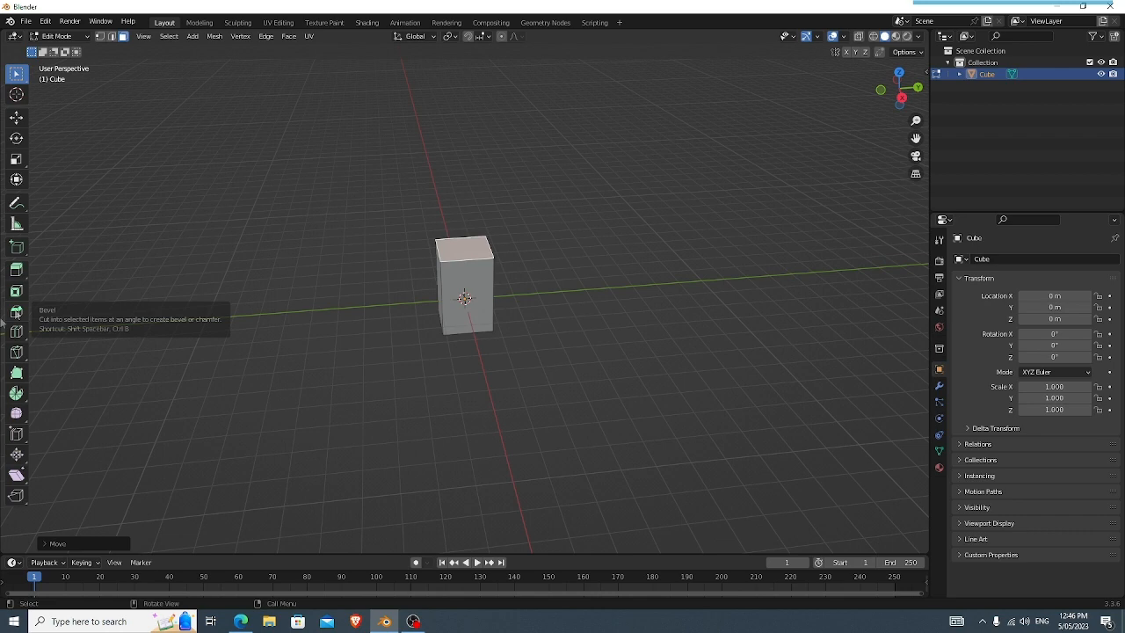
mouse_move(358, 296)
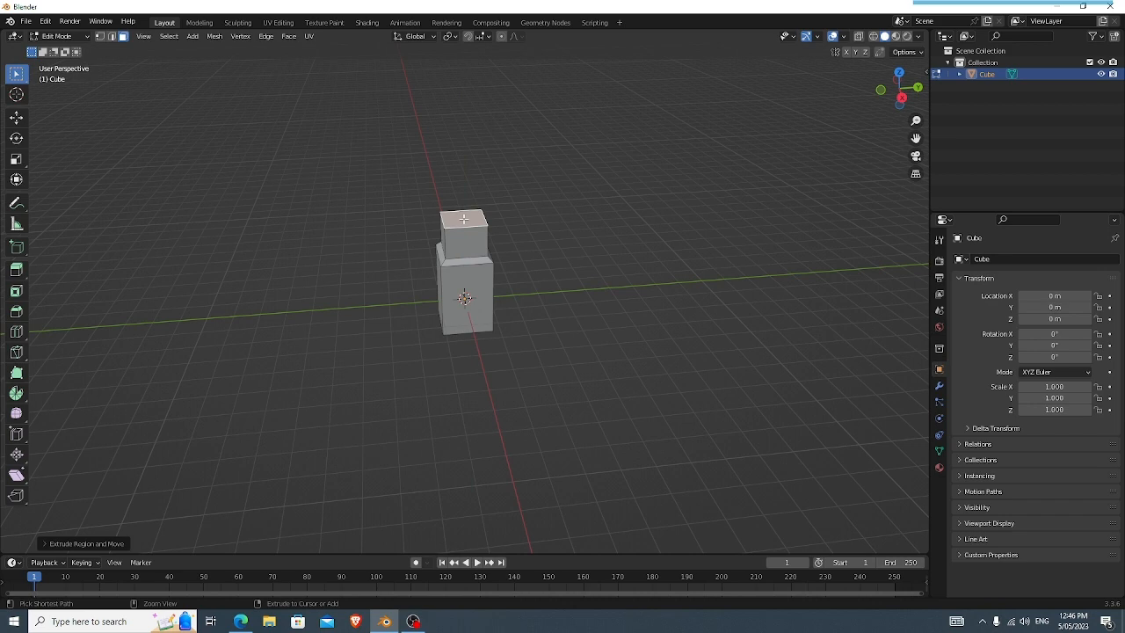
key("b")
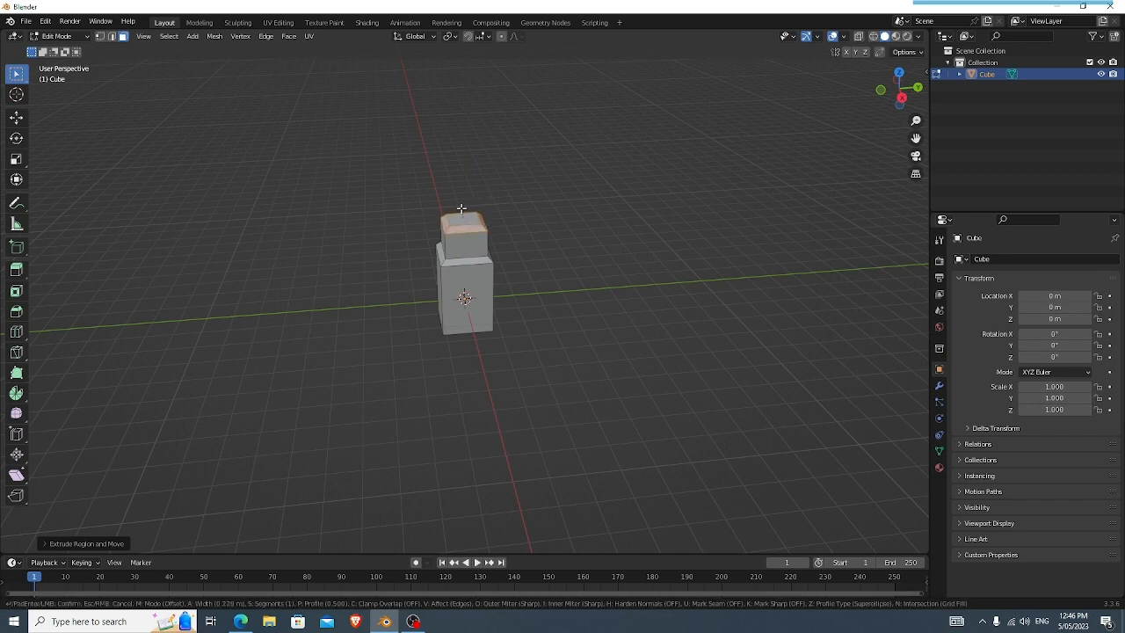